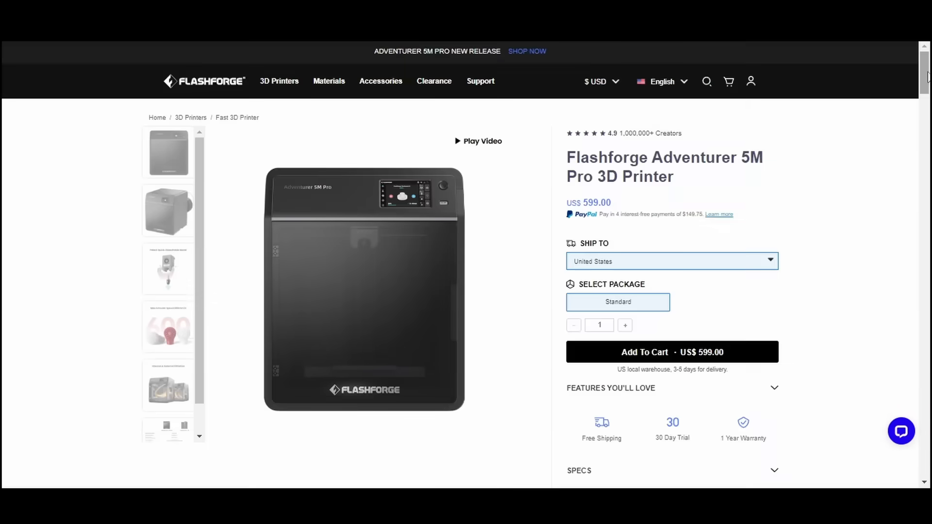
Scroll the Adventurer 5M Pro product page to view the angled image with the rear spool
scroll("down", 3)
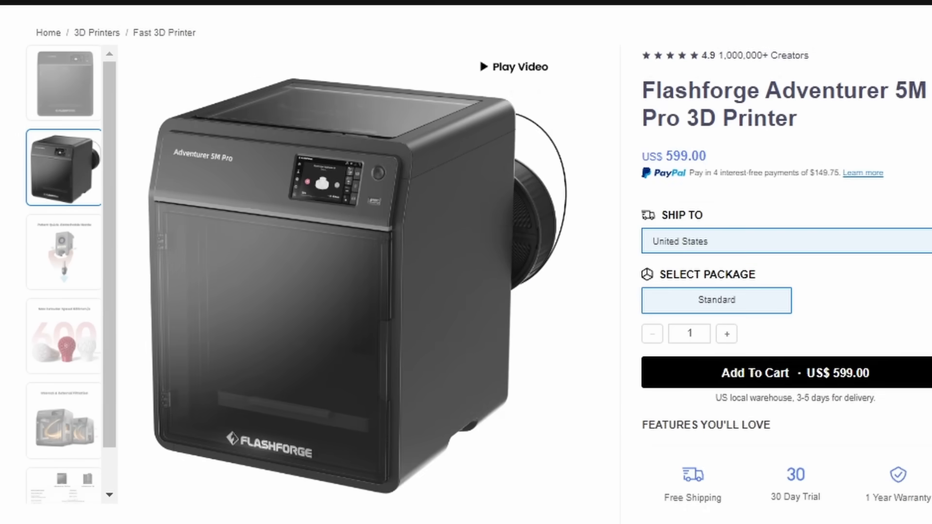
Show the internal and external circulation filtration toggles in the touchscreen settings
left_click(510, 67)
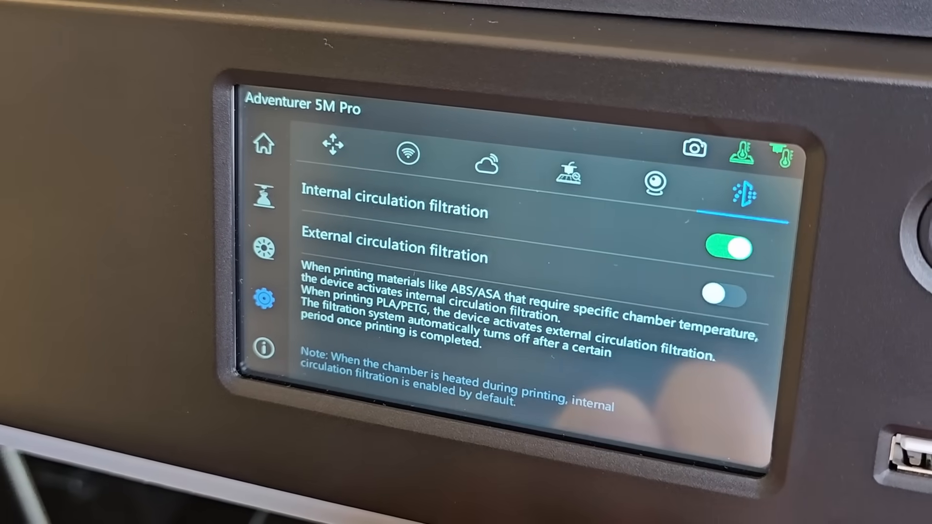
left_click(726, 247)
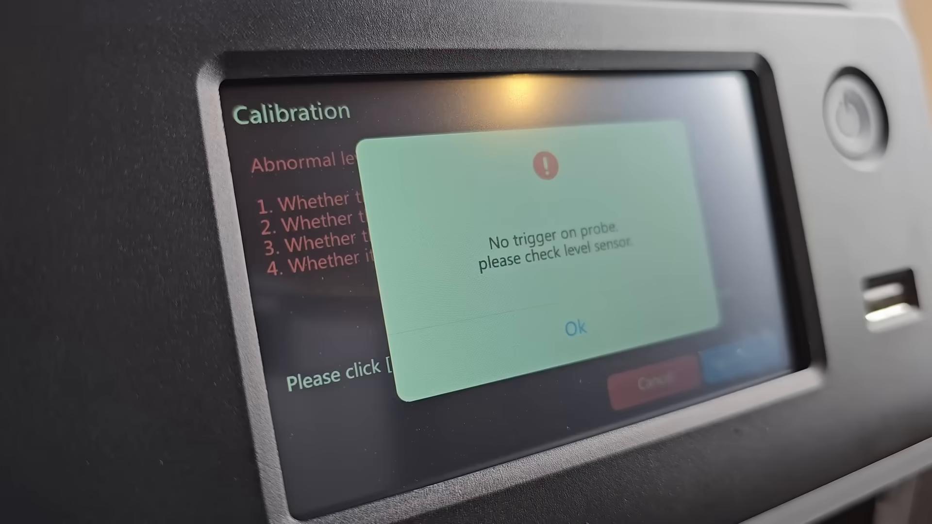
Start Calibration, which fails with 'No trigger on probe, please check level sensor'
left_click(574, 327)
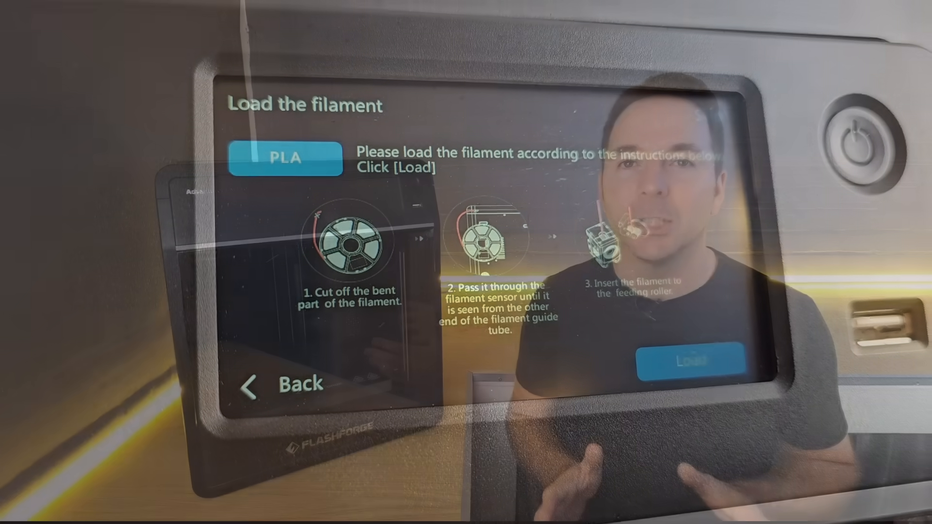
Load PLA filament from the Load the filament screen
left_click(692, 360)
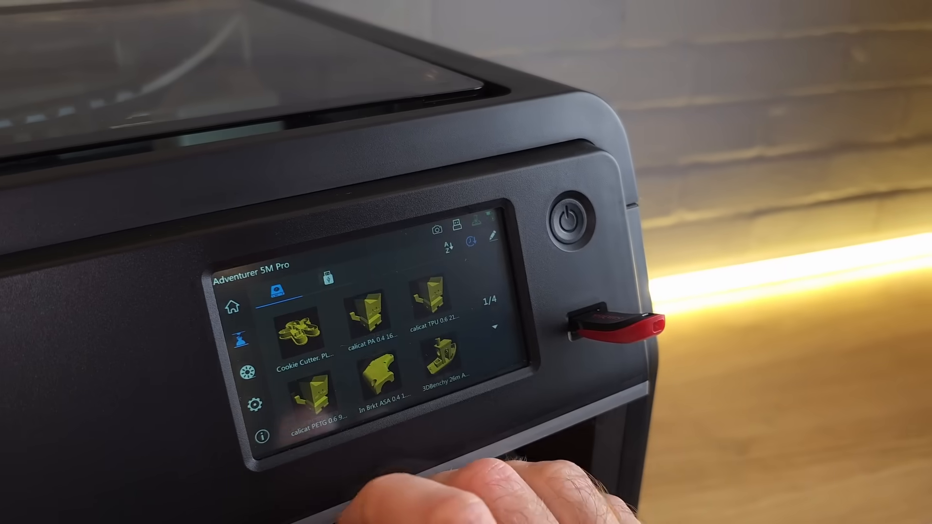
left_click(327, 284)
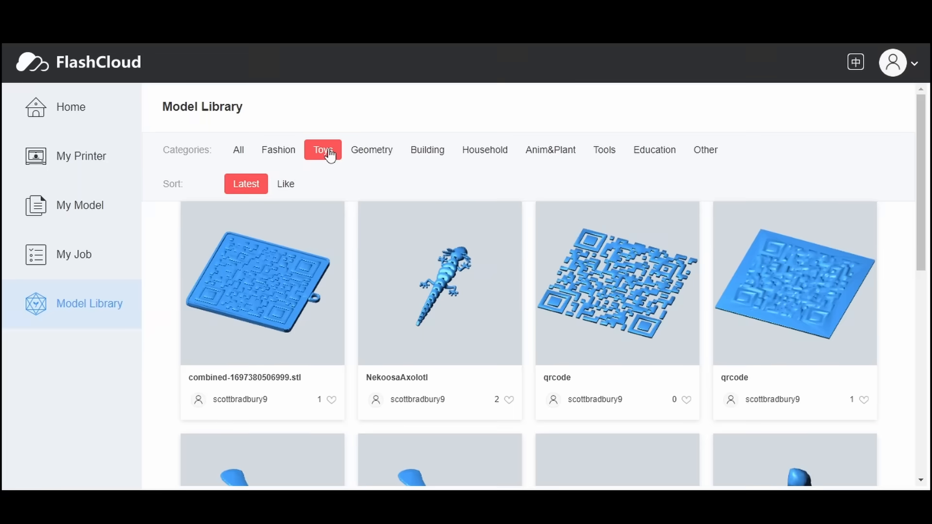
Scroll through the Toys models, then show the idle Adventurer 5MPro under My Printer
scroll("down", 3)
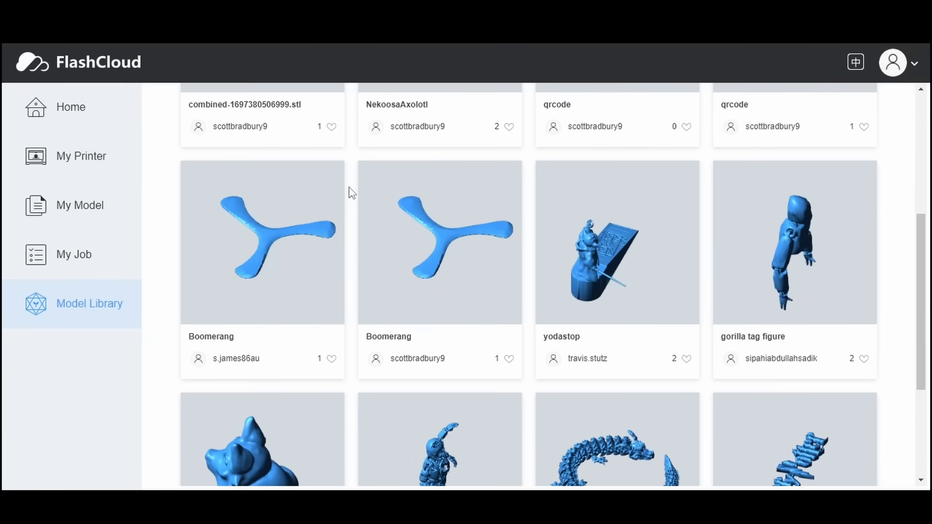
scroll("down", 3)
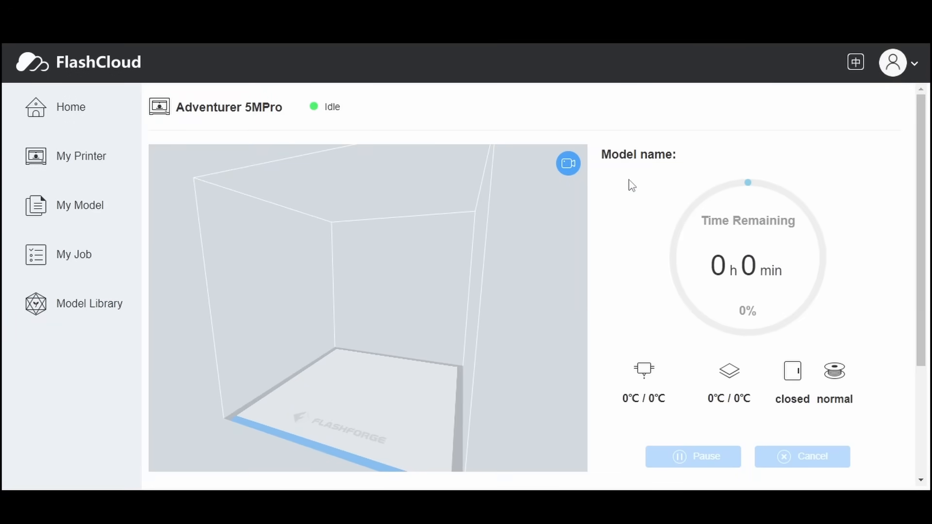
left_click(81, 155)
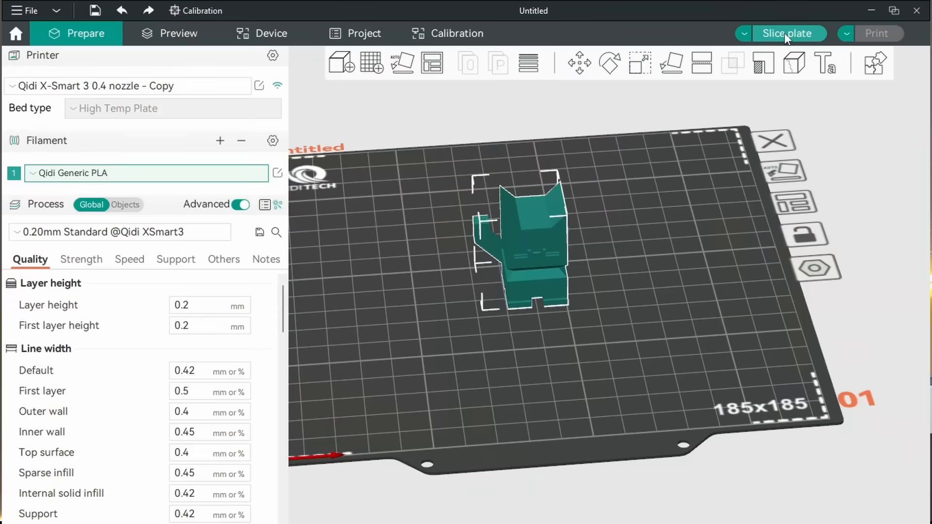
left_click(787, 33)
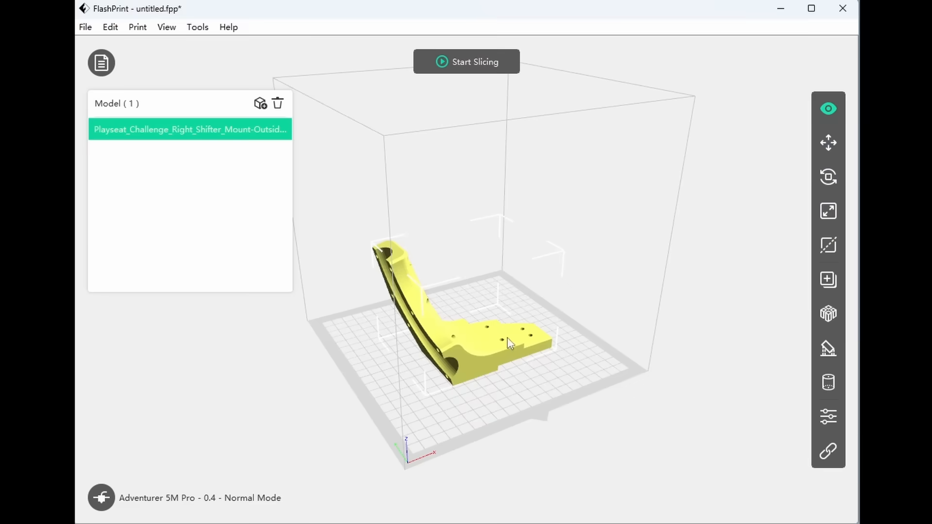
Send the shifter mount G-code to the printer and view its Machine Detail with files and live camera
left_click(466, 61)
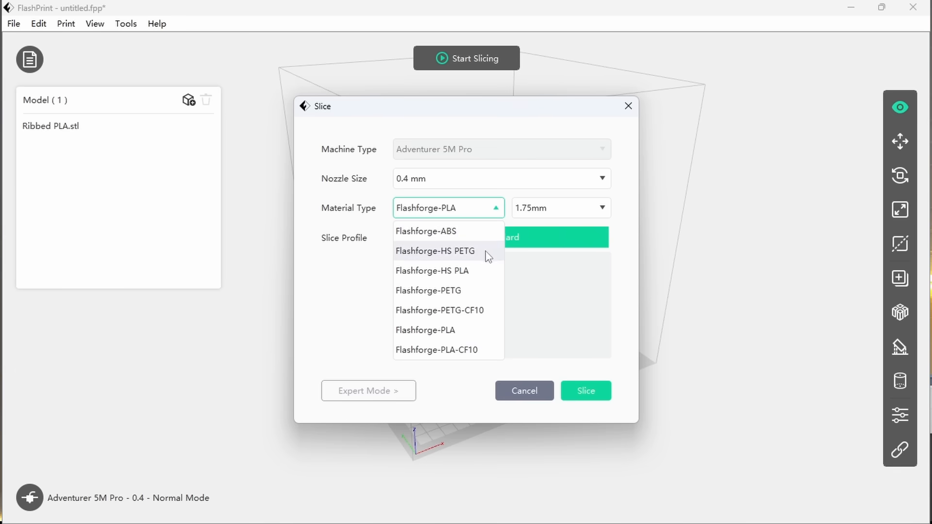
mouse_move(469, 333)
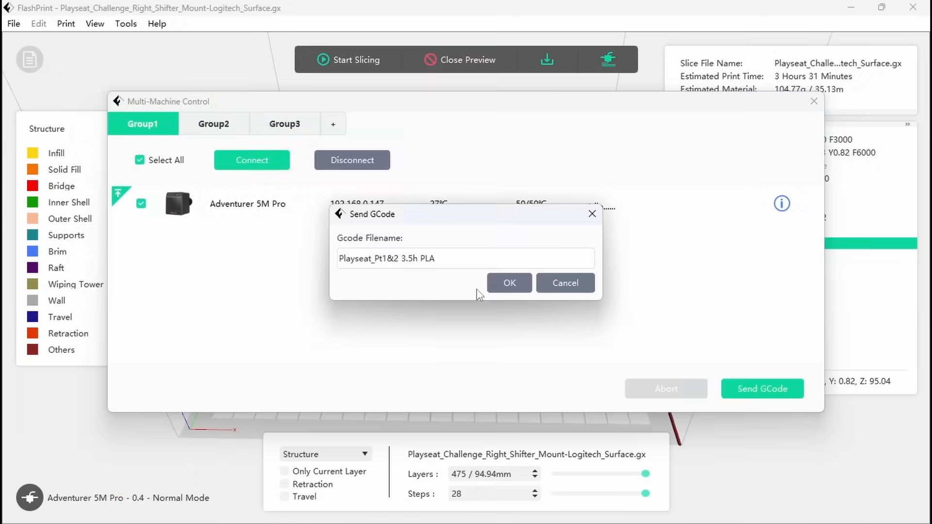
left_click(509, 283)
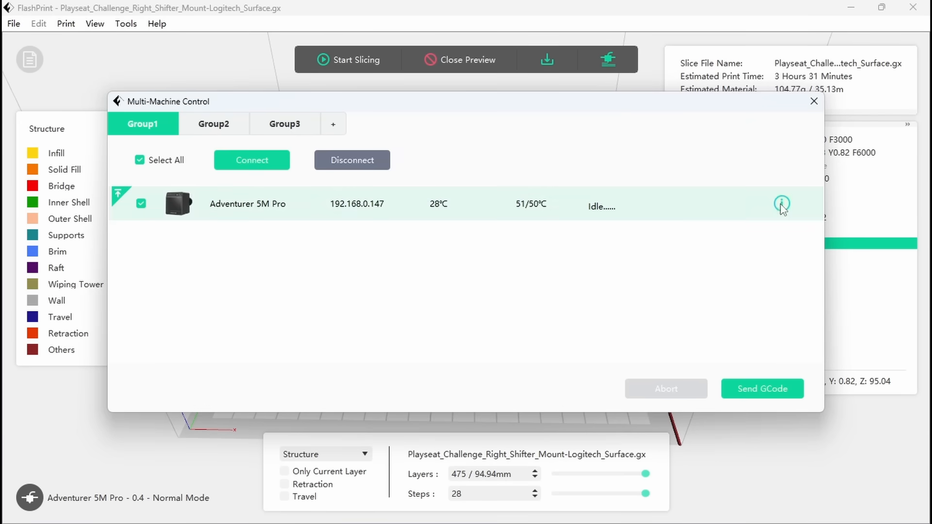
left_click(782, 203)
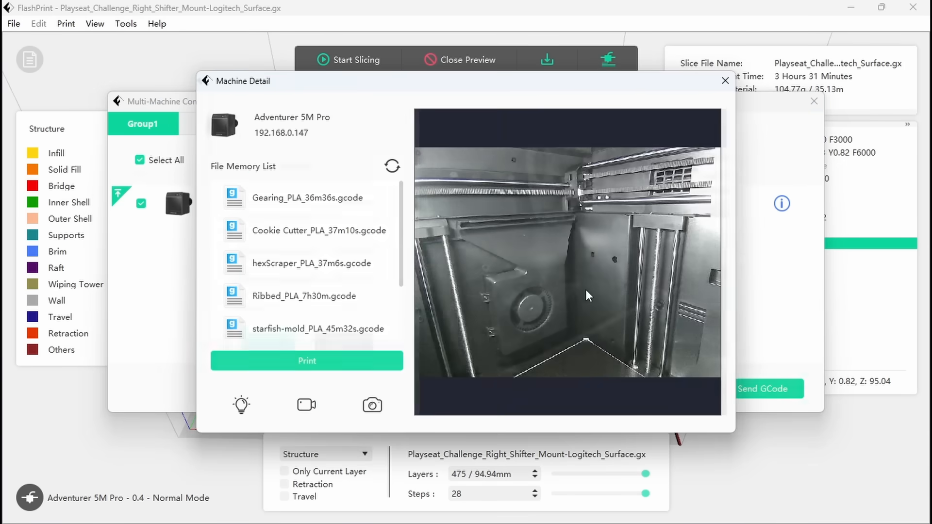
left_click(307, 361)
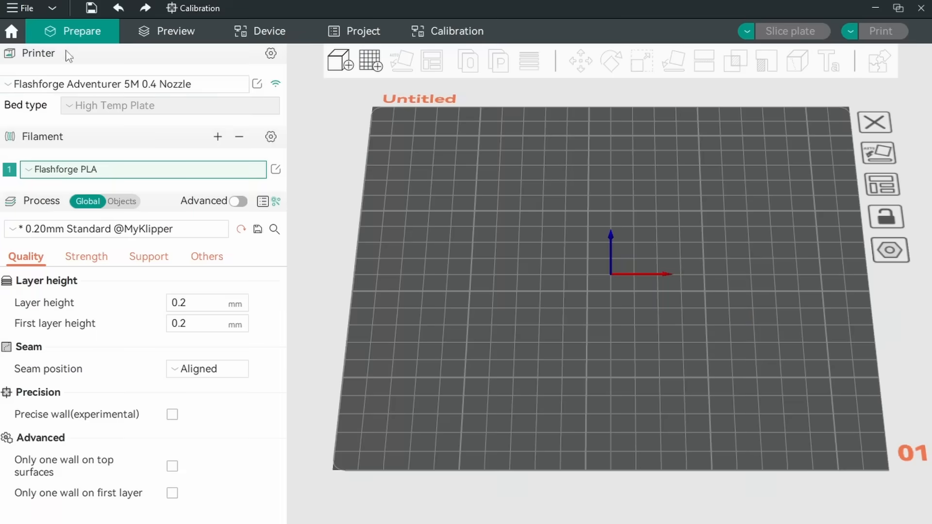
Open the FlashForge AD5M & Pro project from Orca slicer > Project Files
left_click(257, 84)
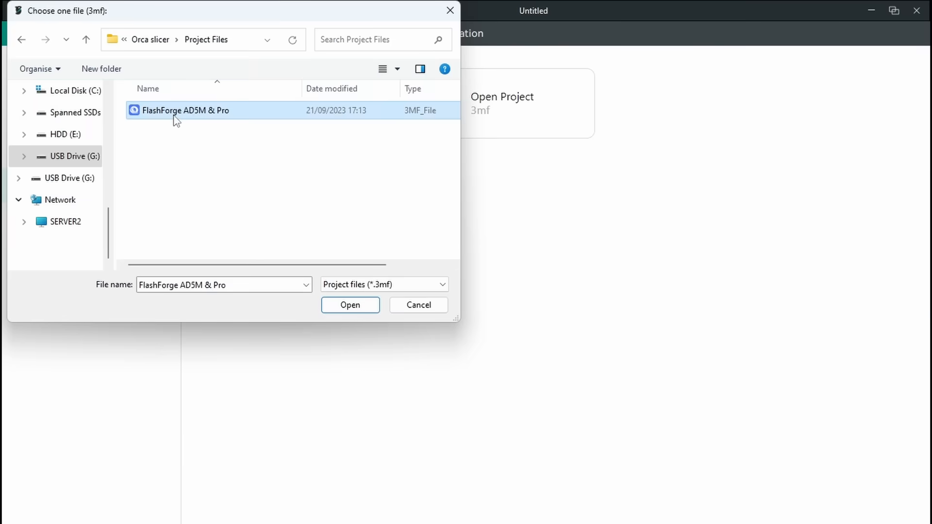
left_click(350, 305)
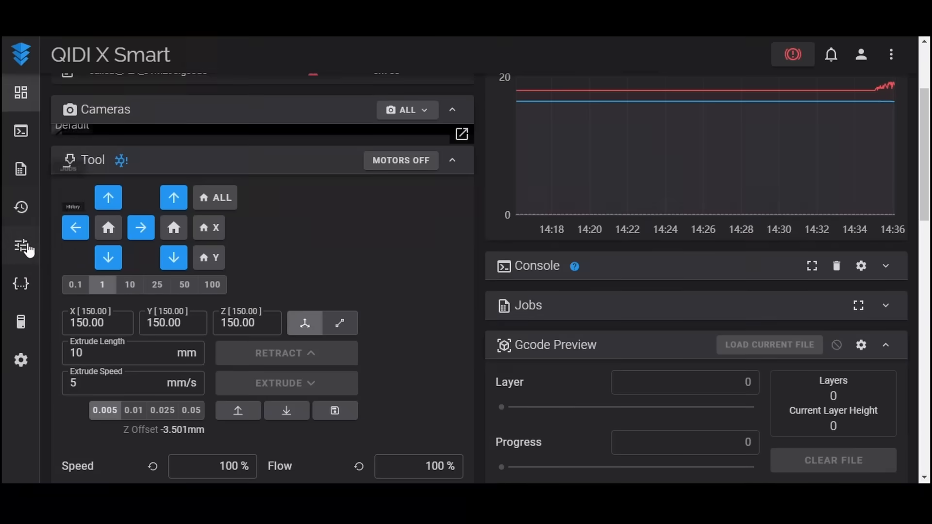
left_click(21, 283)
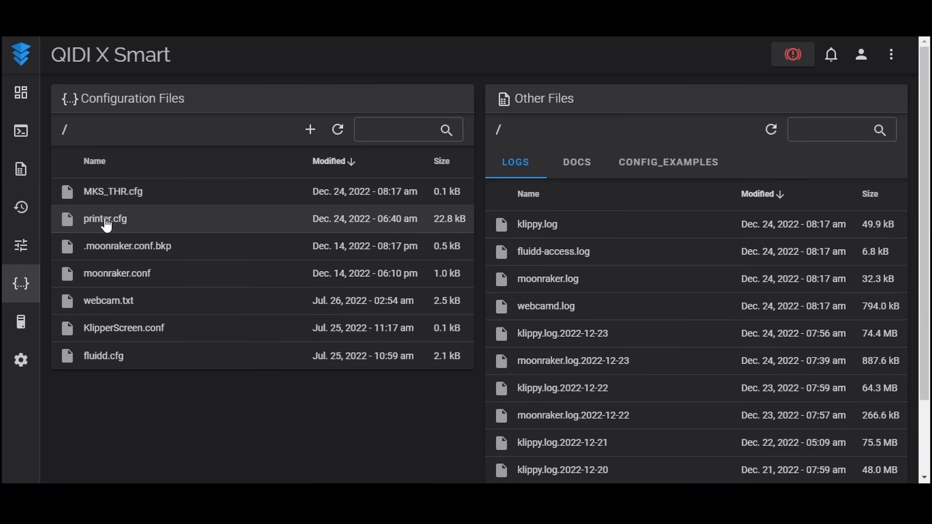
left_click(105, 219)
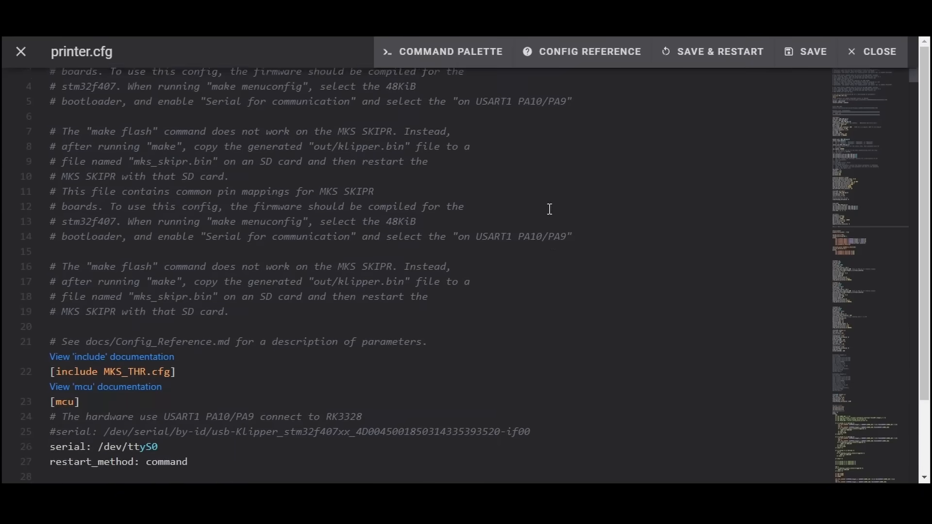
left_click(874, 52)
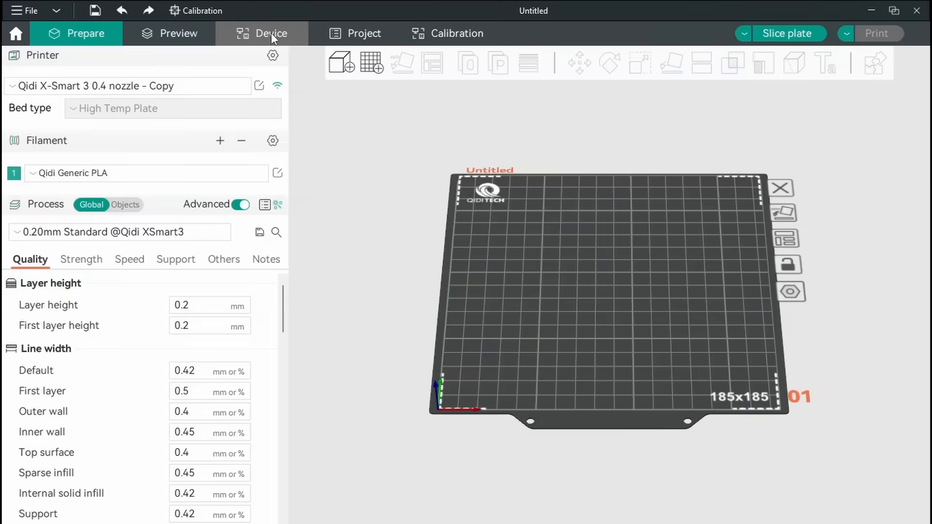
left_click(263, 33)
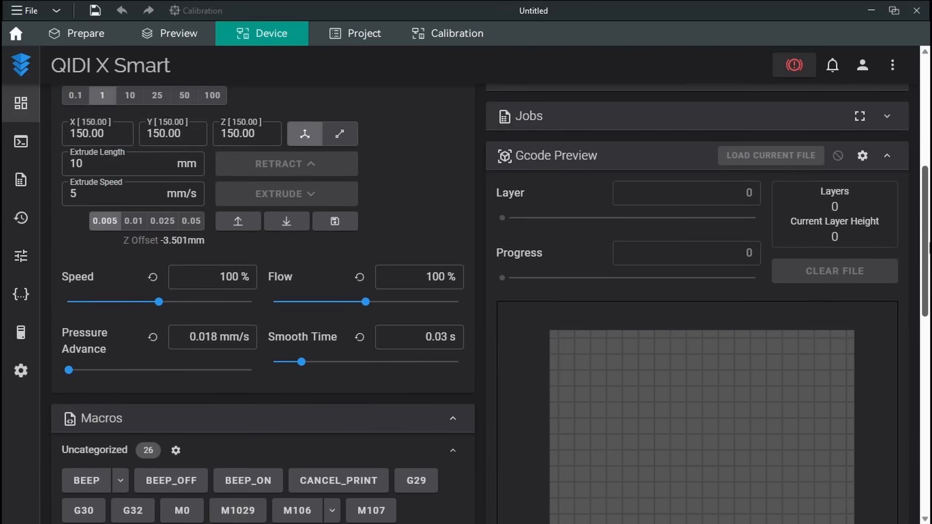